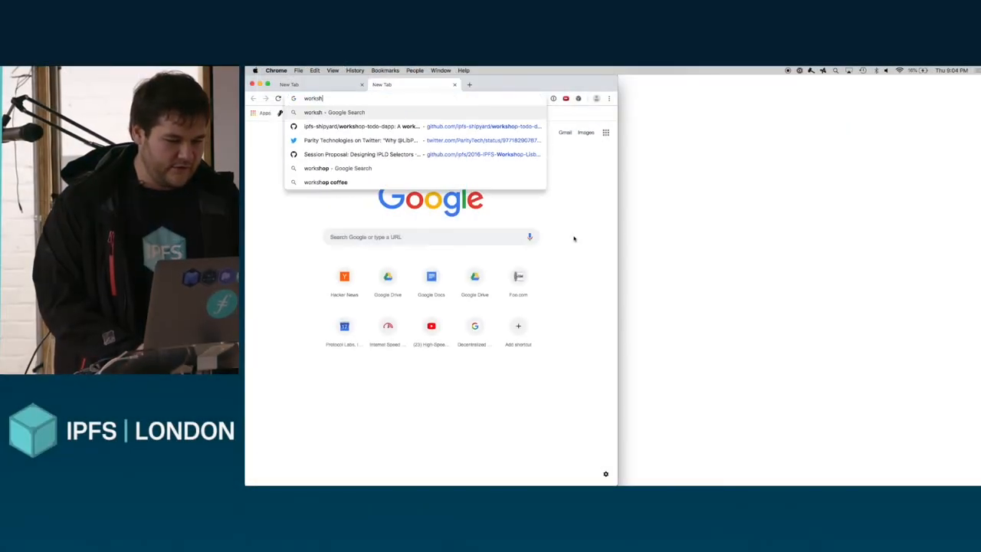
# - Visit the workshop-todo-dapp repo and peerpad.net, then search Google for 'peer-star-app browserify'
pyautogui.click(360, 125)
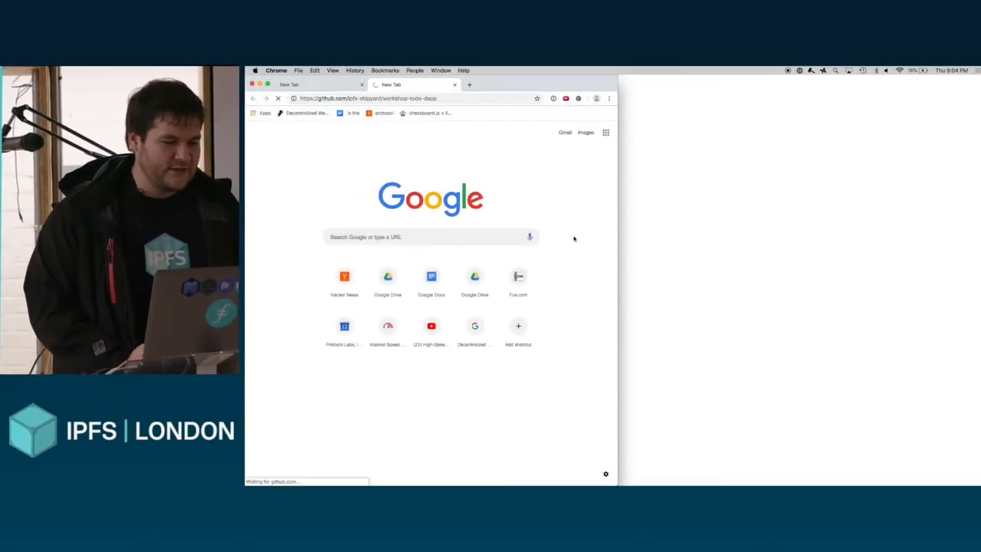
pyautogui.write('peer-')
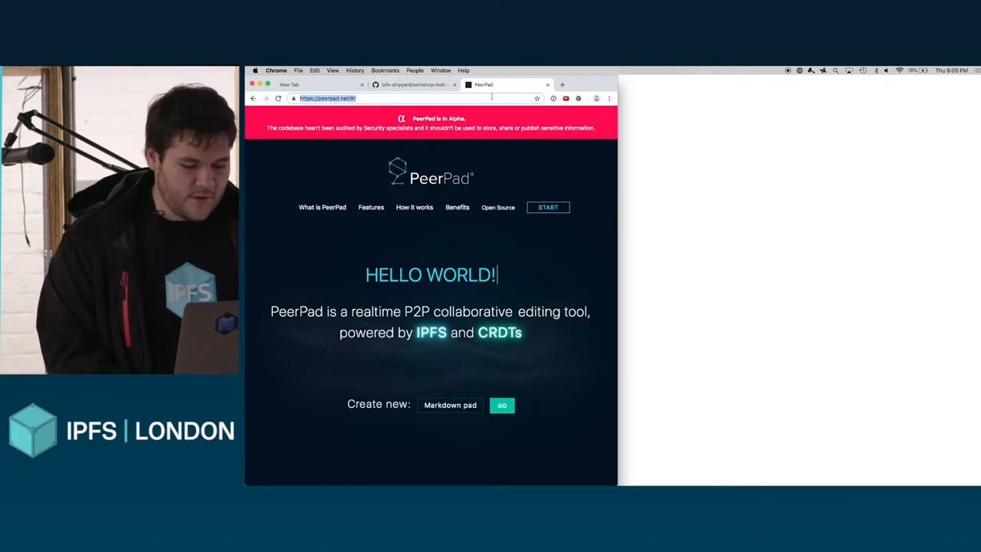
pyautogui.write('peer-star-app browserify')
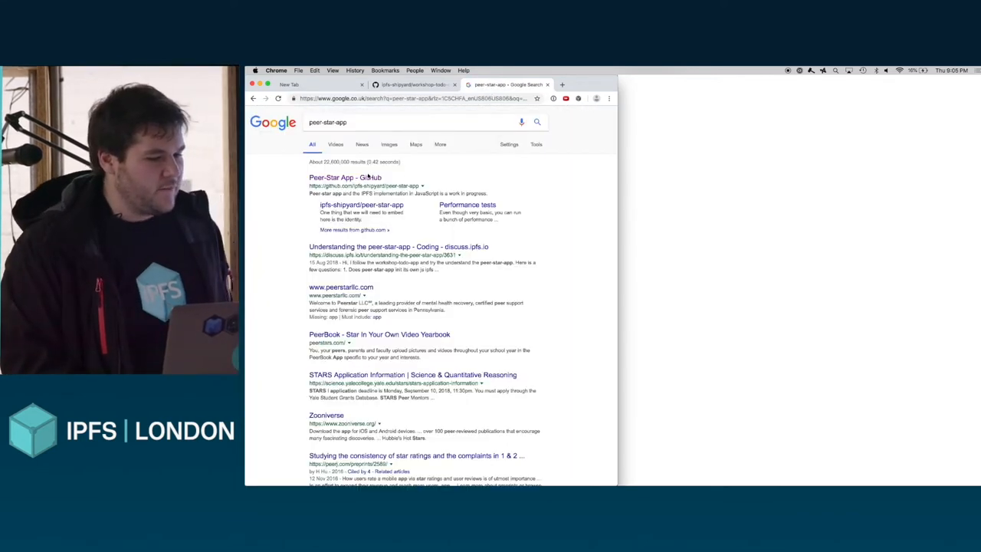
# - Read through the peer-star-app GitHub README on installation, import and API
pyautogui.click(343, 178)
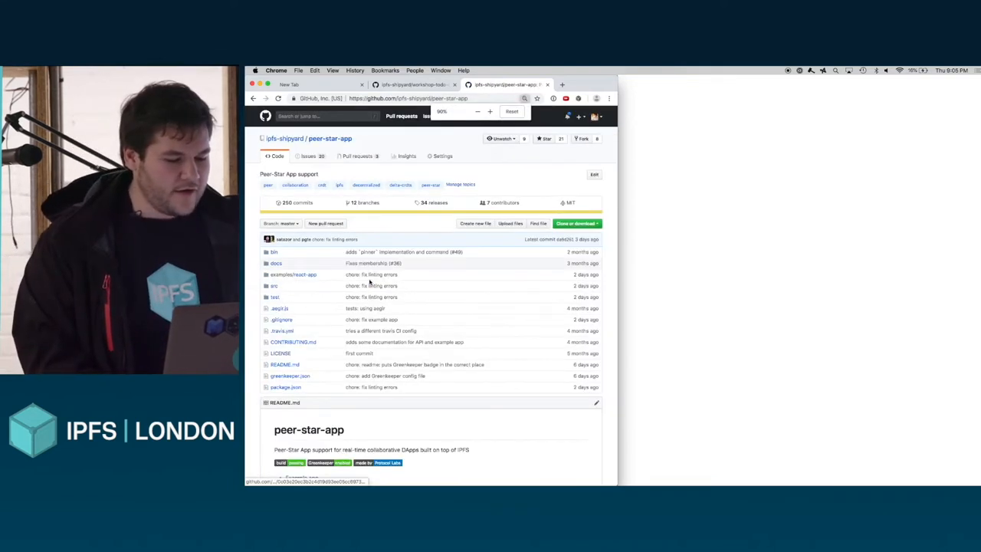
pyautogui.scroll(-3)
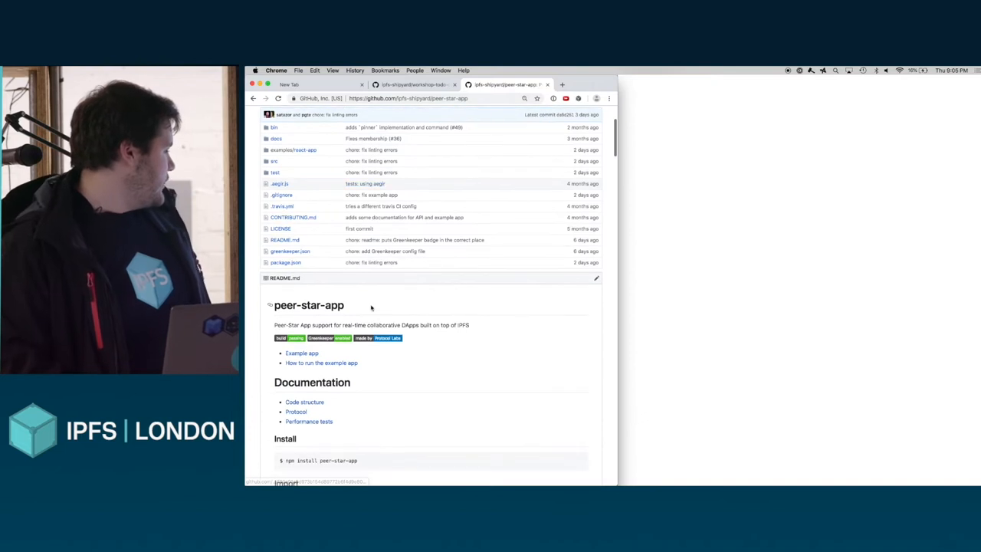
pyautogui.scroll(-3)
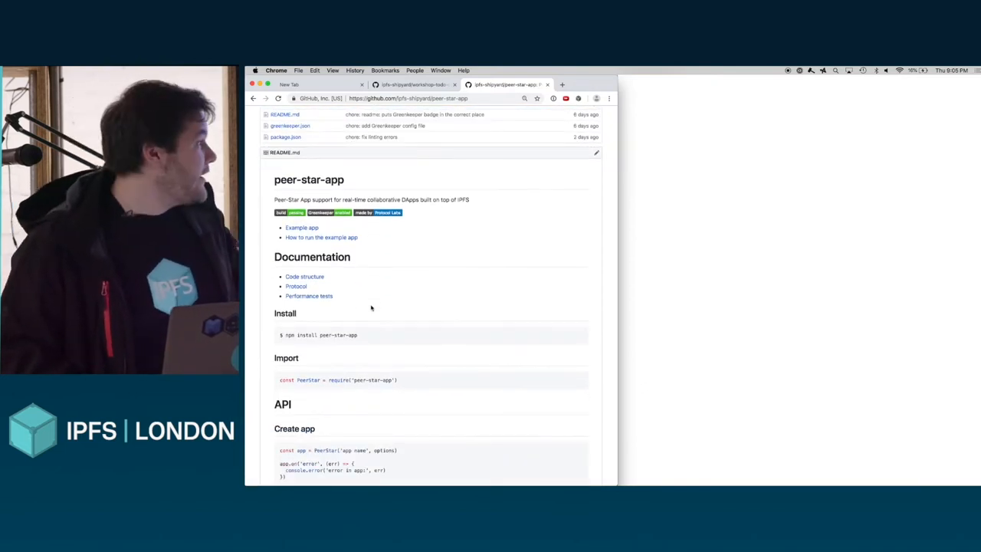
pyautogui.scroll(-3)
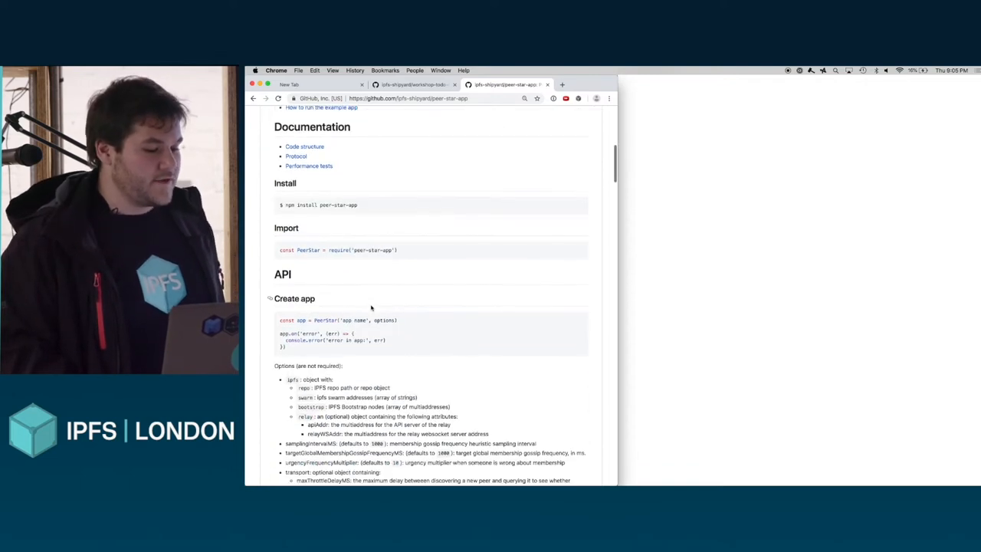
pyautogui.scroll(-3)
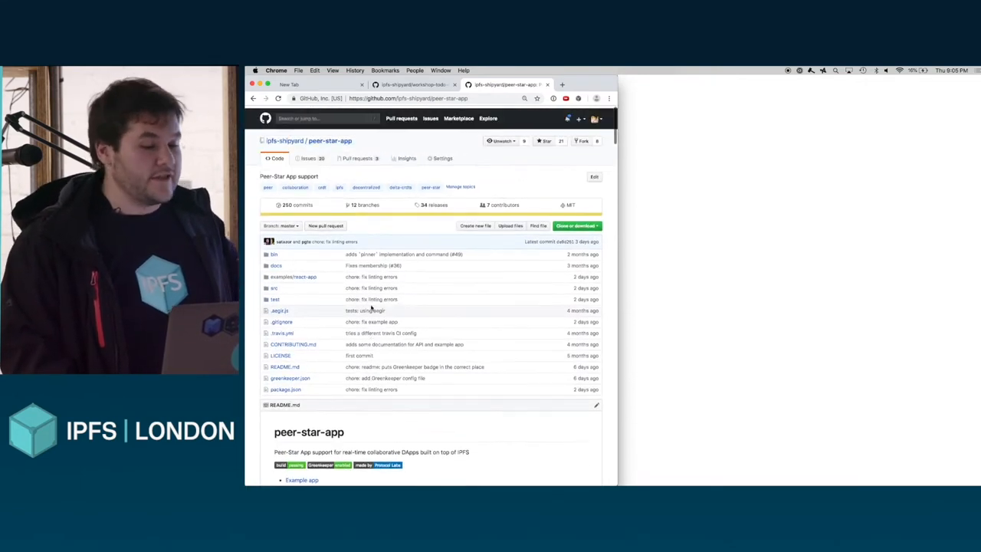
# - Read the workshop-todo-dapp walkthrough README down to the load method section
pyautogui.click(414, 85)
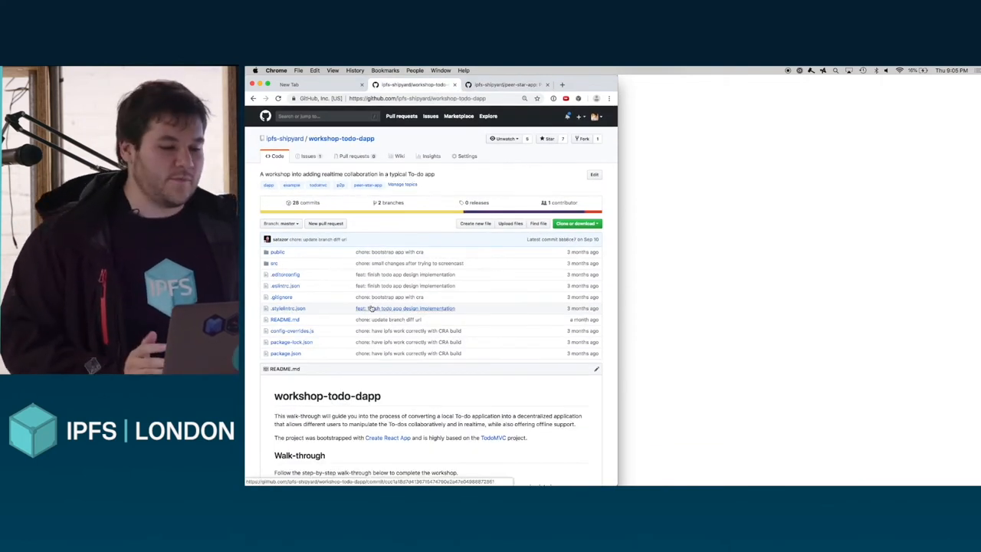
pyautogui.scroll(-3)
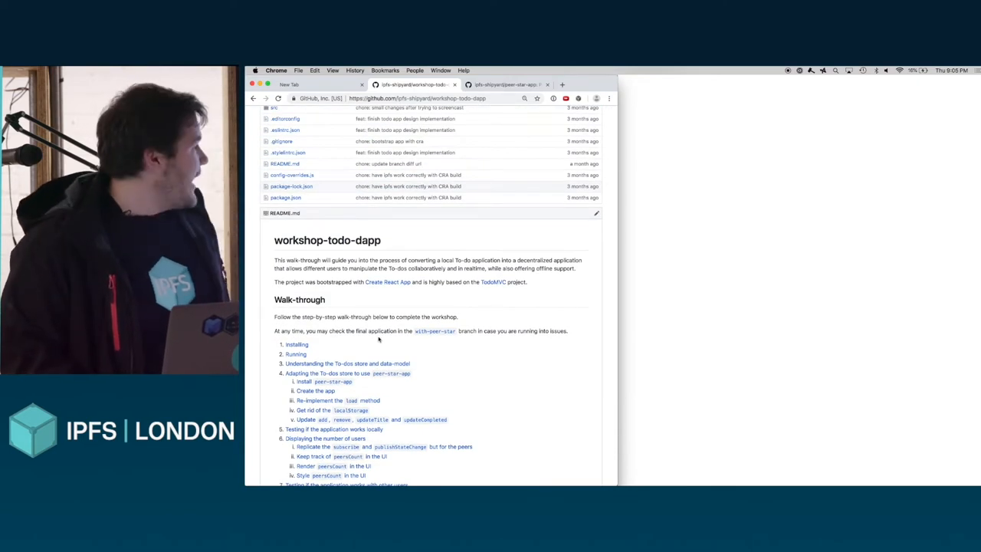
pyautogui.scroll(-3)
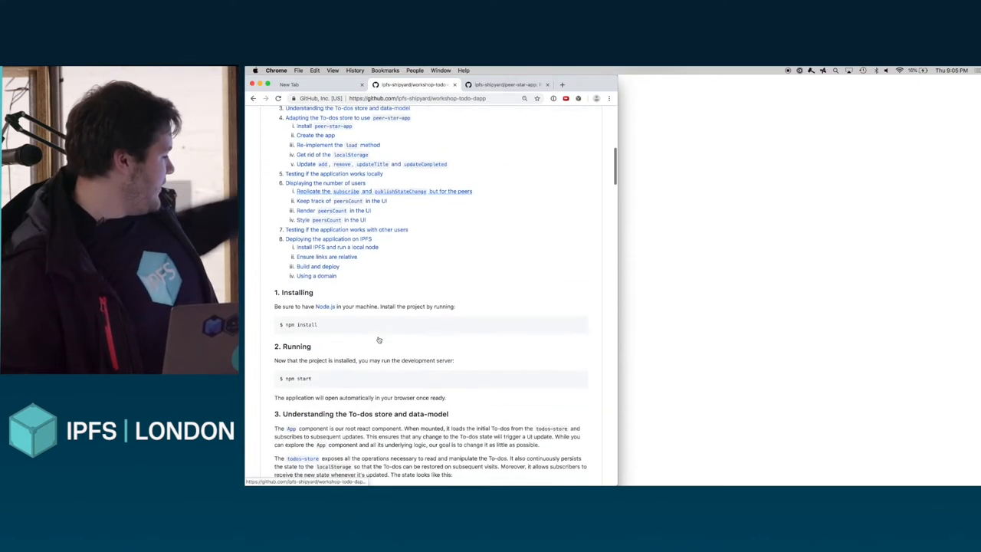
pyautogui.scroll(-3)
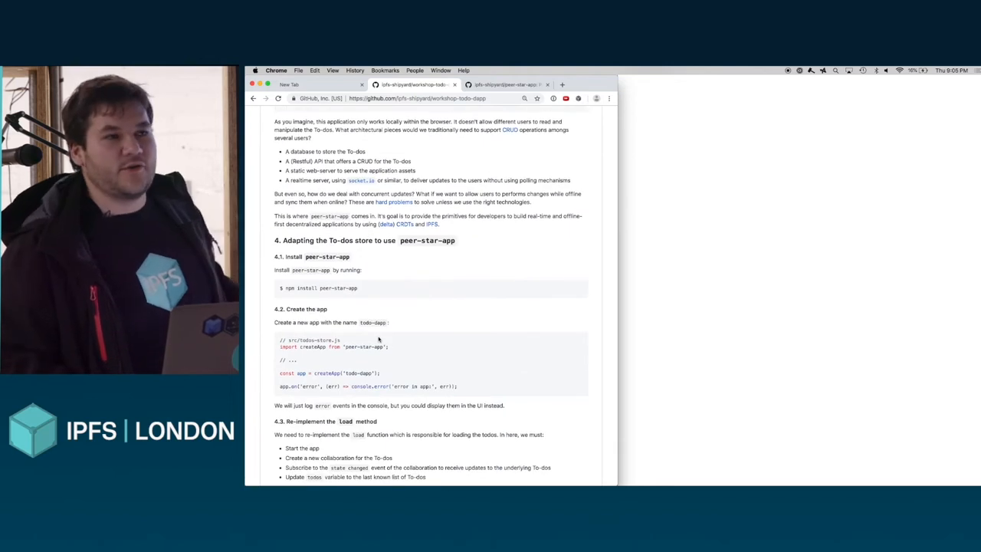
pyautogui.scroll(-3)
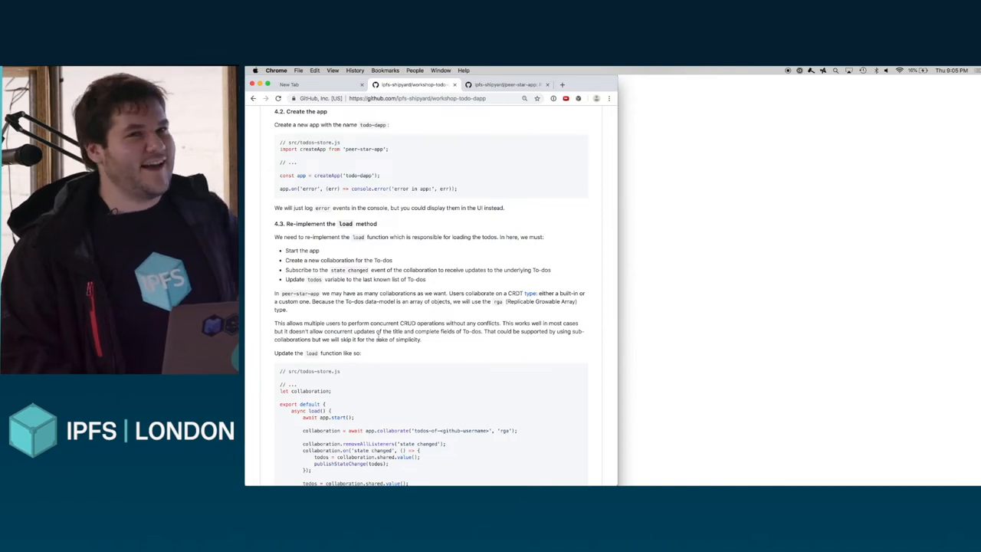
pyautogui.scroll(-3)
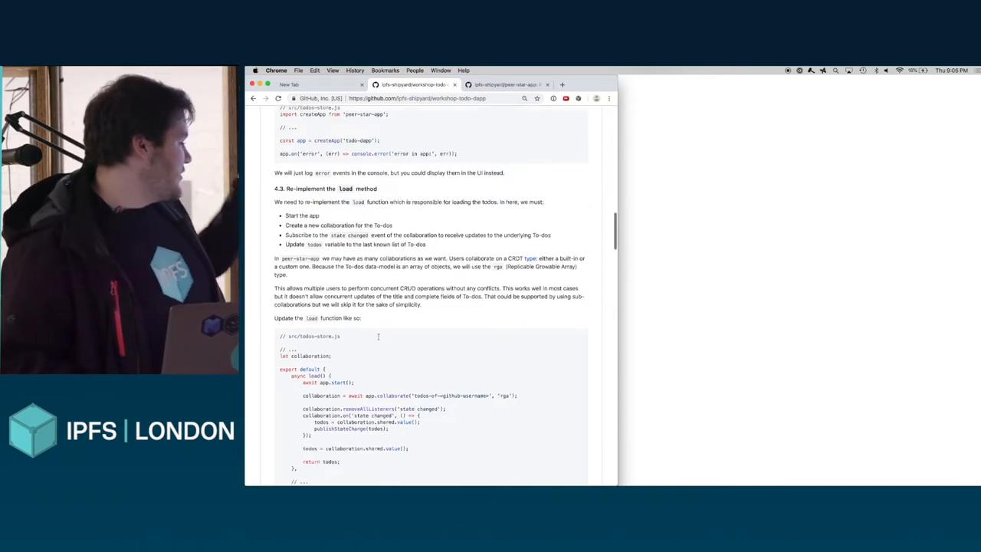
pyautogui.scroll(-3)
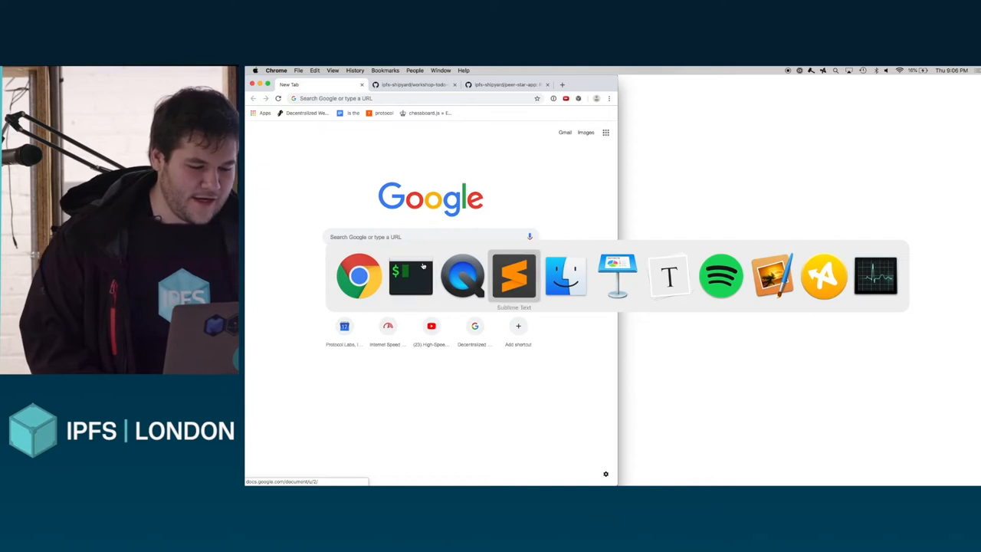
# - Browse chess.js in the peer-chess project, then view app.js at its onDrop and onSnapEnd handlers
pyautogui.click(514, 276)
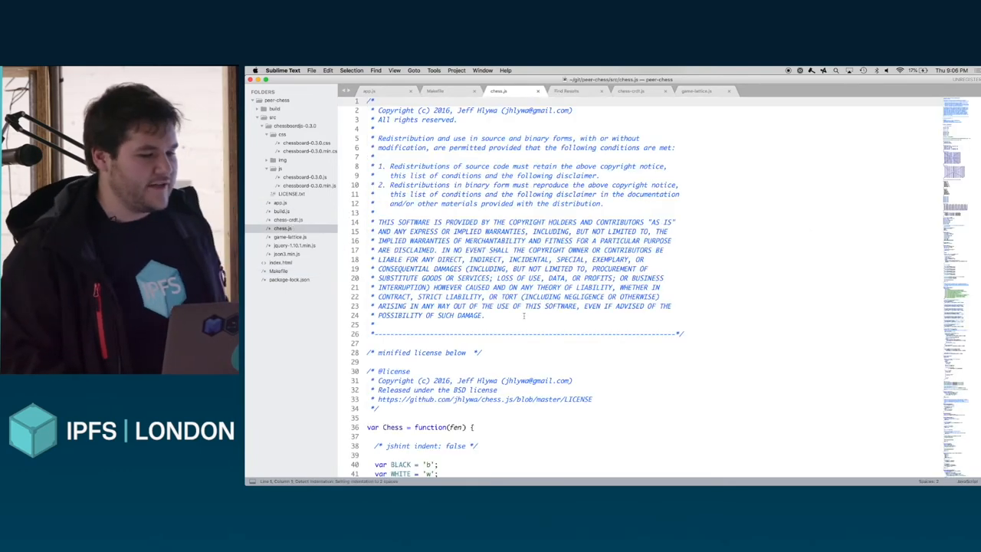
pyautogui.scroll(-3)
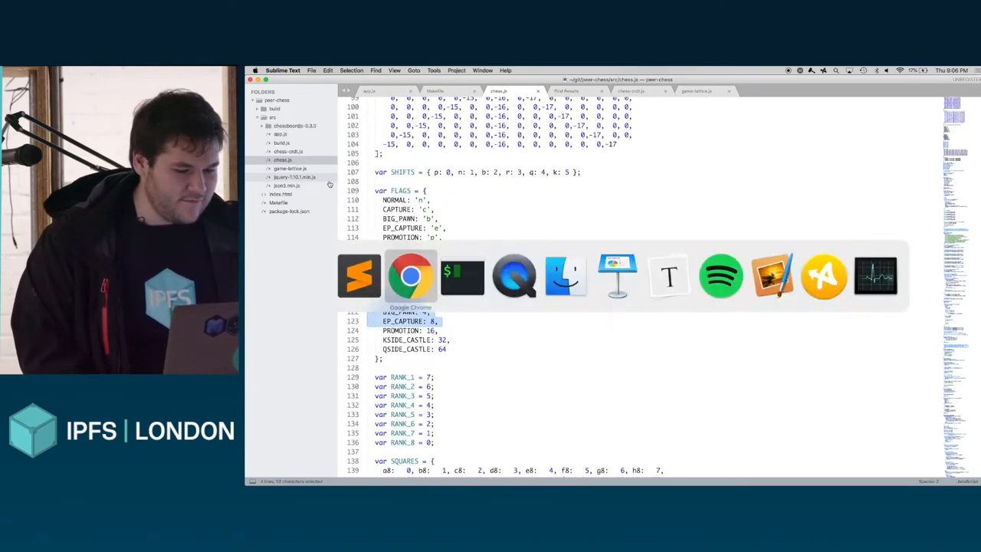
pyautogui.click(411, 276)
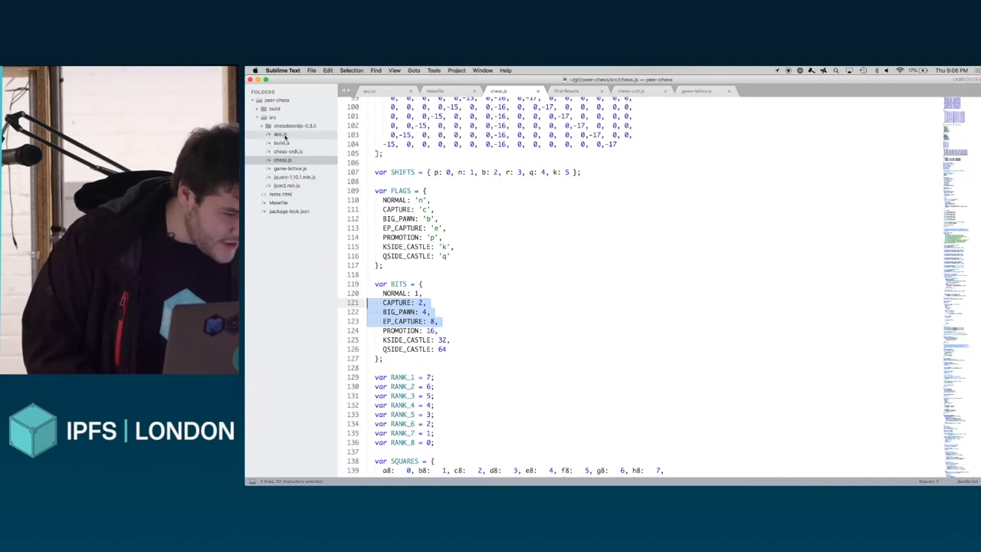
pyautogui.click(371, 90)
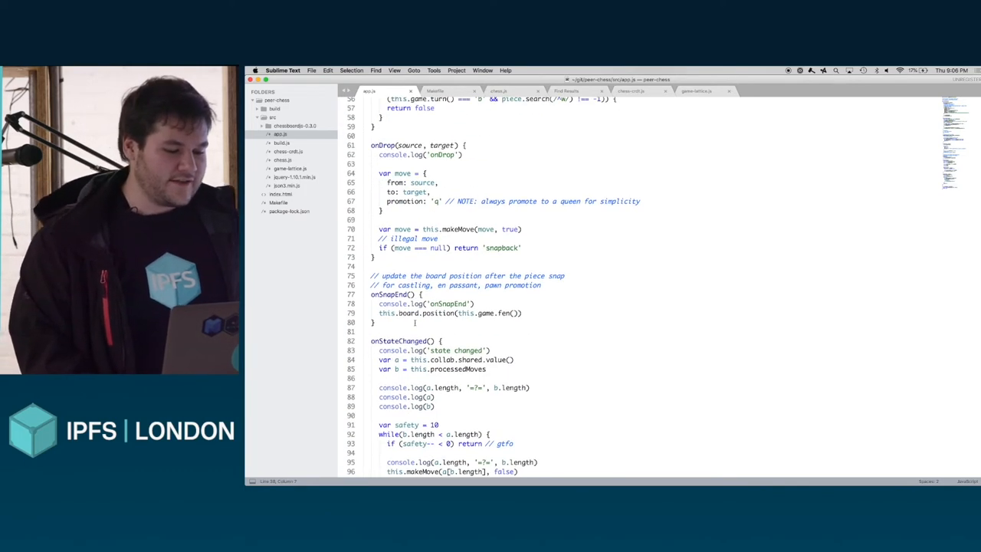
pyautogui.scroll(-3)
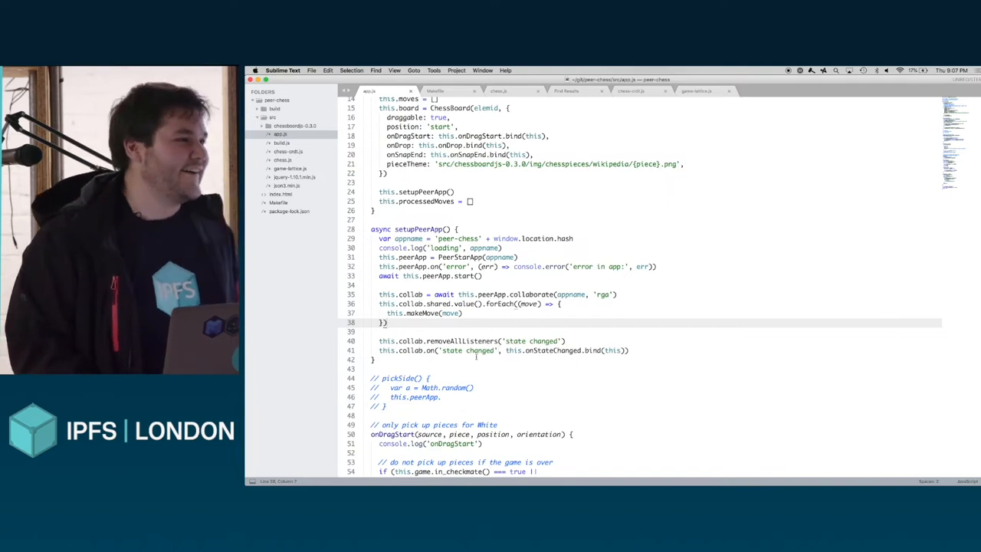
pyautogui.scroll(-3)
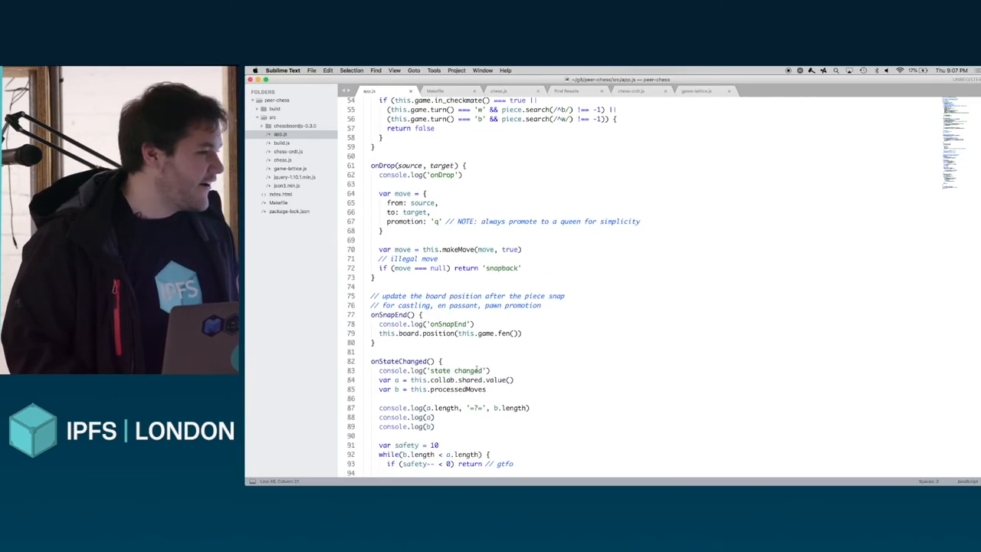
pyautogui.scroll(-3)
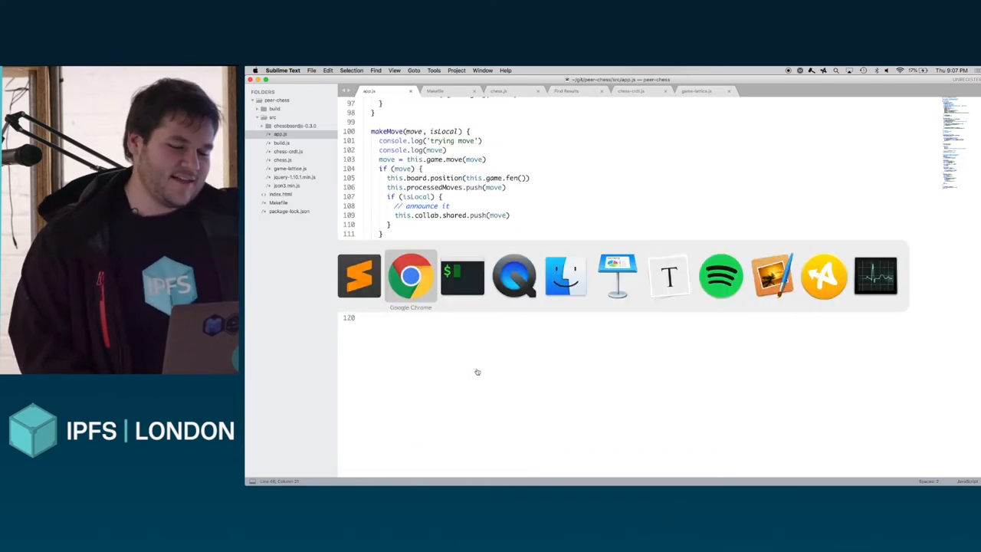
# - Bring up the peer-chess app at localhost:8080 with the board in its starting position
pyautogui.click(410, 276)
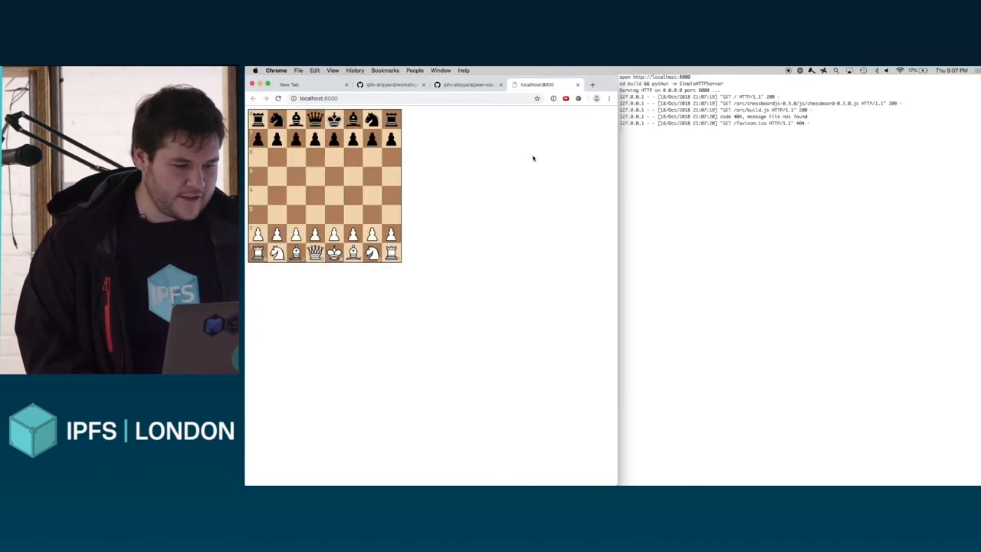
pyautogui.click(319, 98)
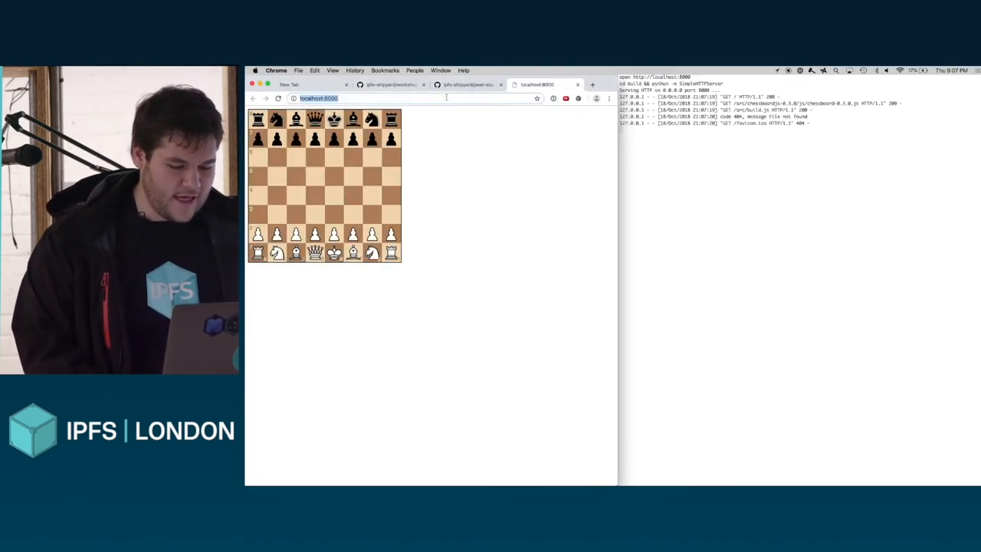
# - Load the chess page under the #london-meetup room hash with the console shown, and start an incognito window
pyautogui.press('f12')
pyautogui.write('#')
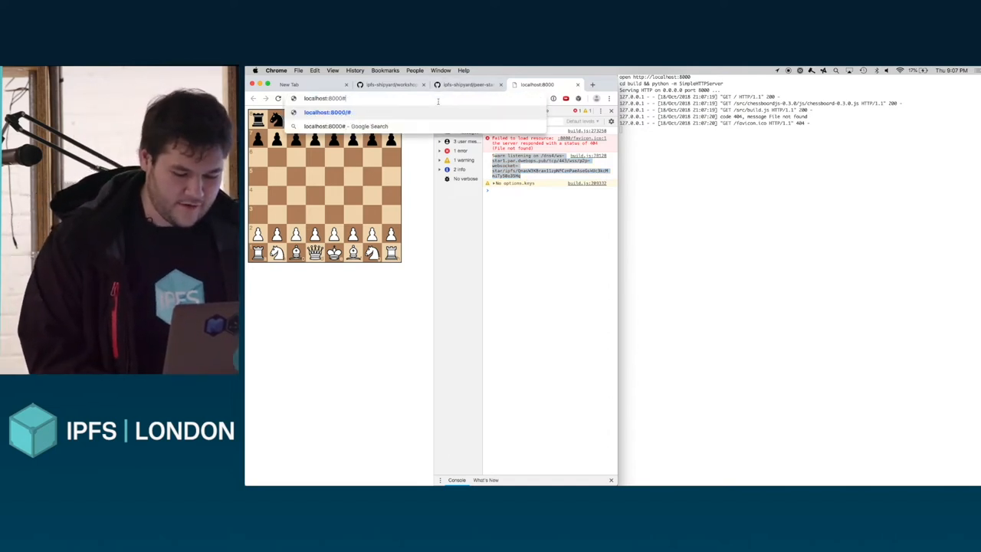
pyautogui.write('london-meetup-2')
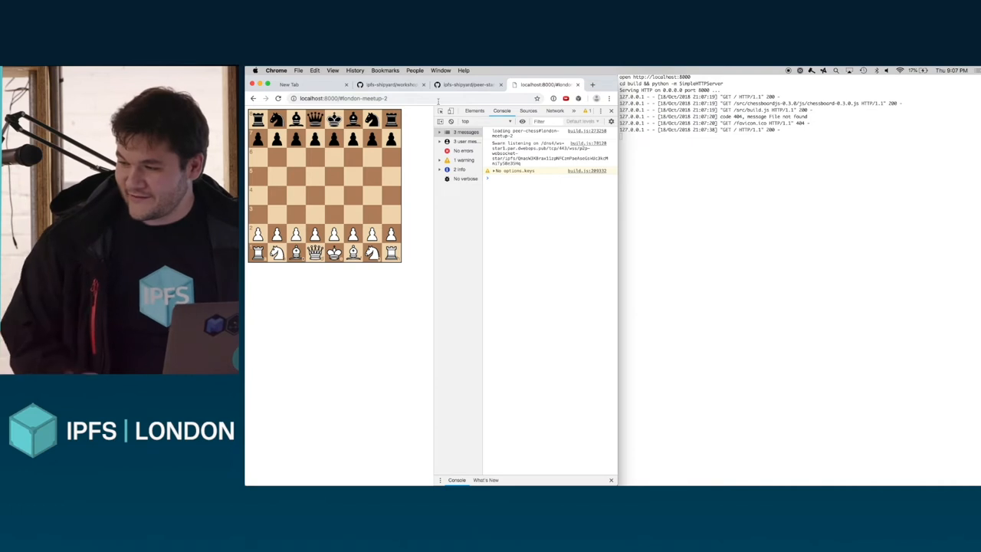
pyautogui.click(344, 98)
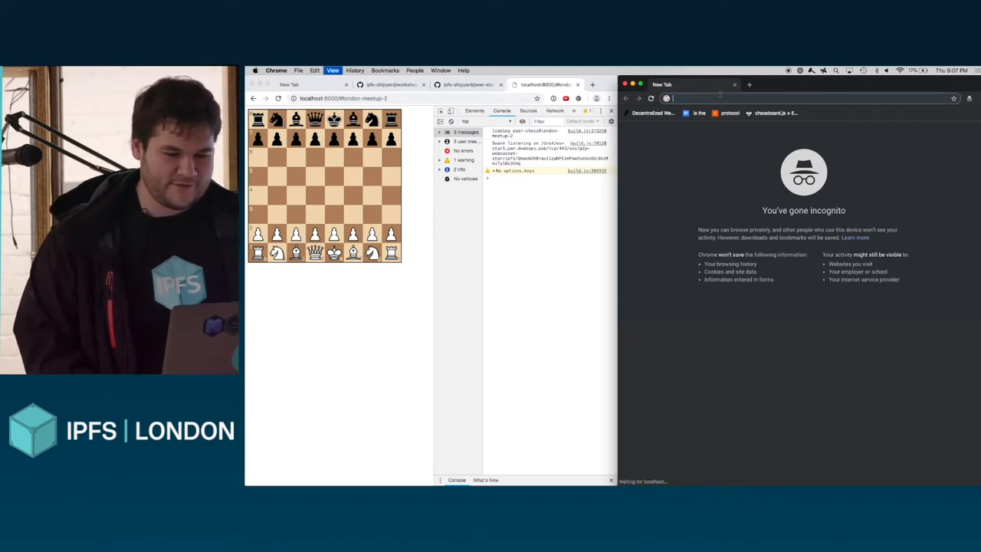
# - Load the chess app at localhost:8000 in the incognito window so two boards run side by side
pyautogui.write('localhost:8000')
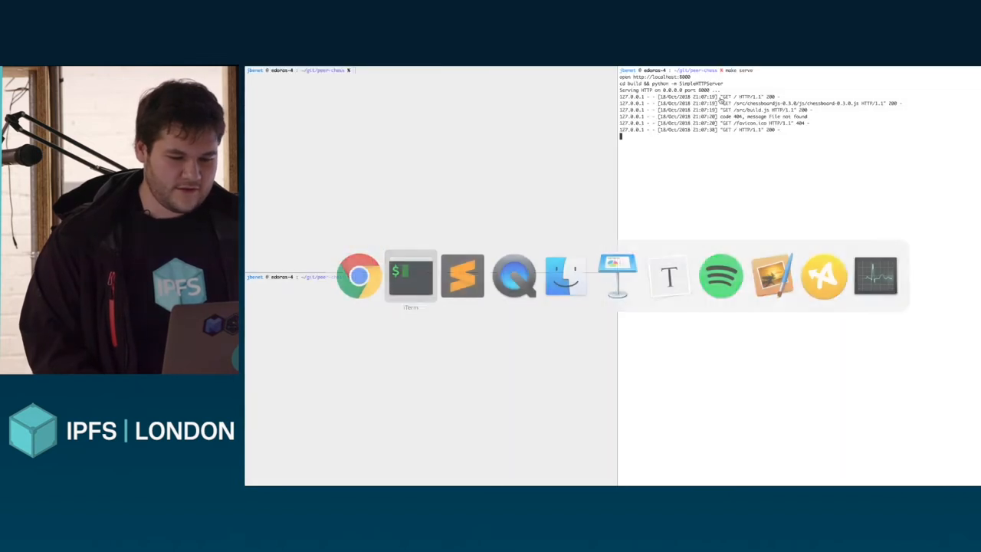
pyautogui.click(359, 276)
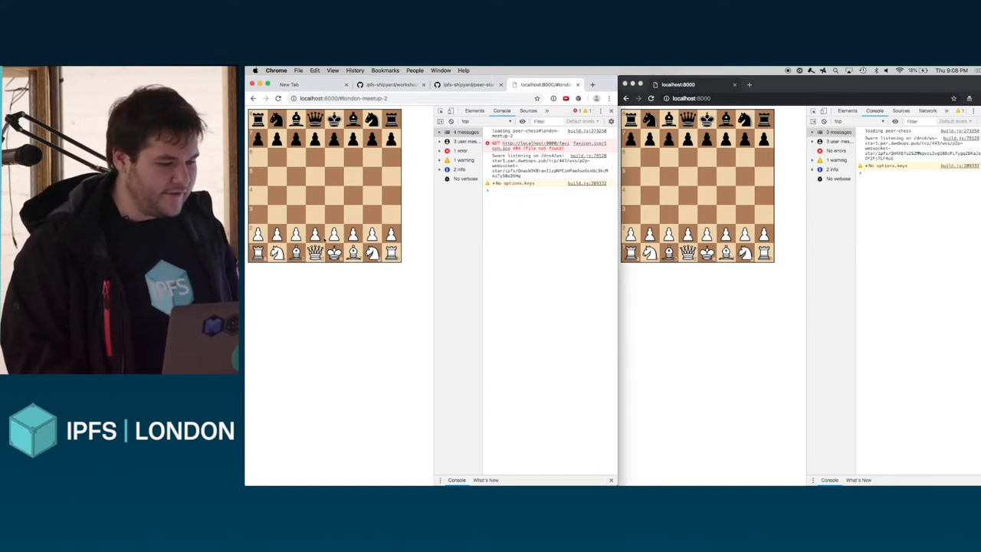
# - Play a white pawn two squares forward and watch the other window's board and console sync
pyautogui.moveTo(316, 233); pyautogui.dragTo(315, 196)
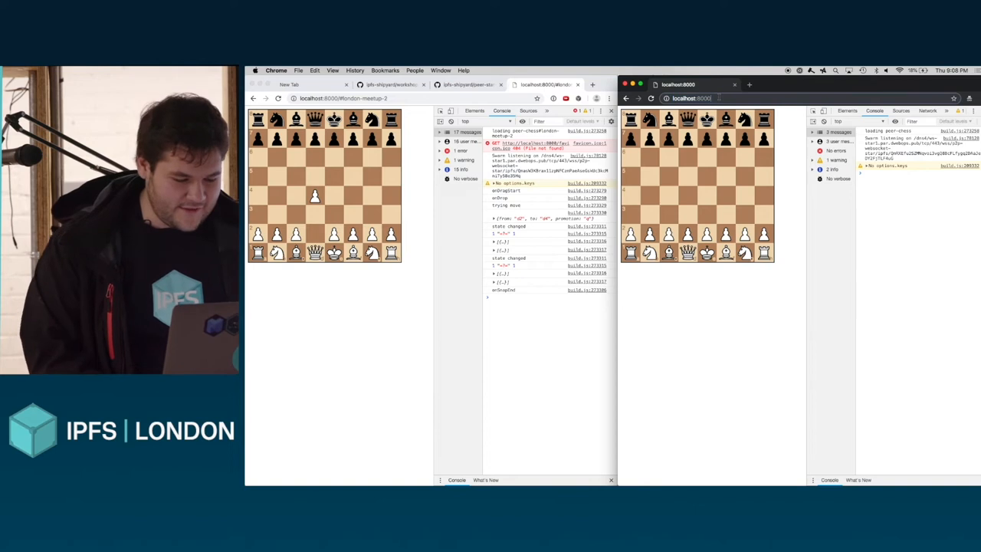
pyautogui.click(693, 98)
pyautogui.write('/#london-meetup-2')
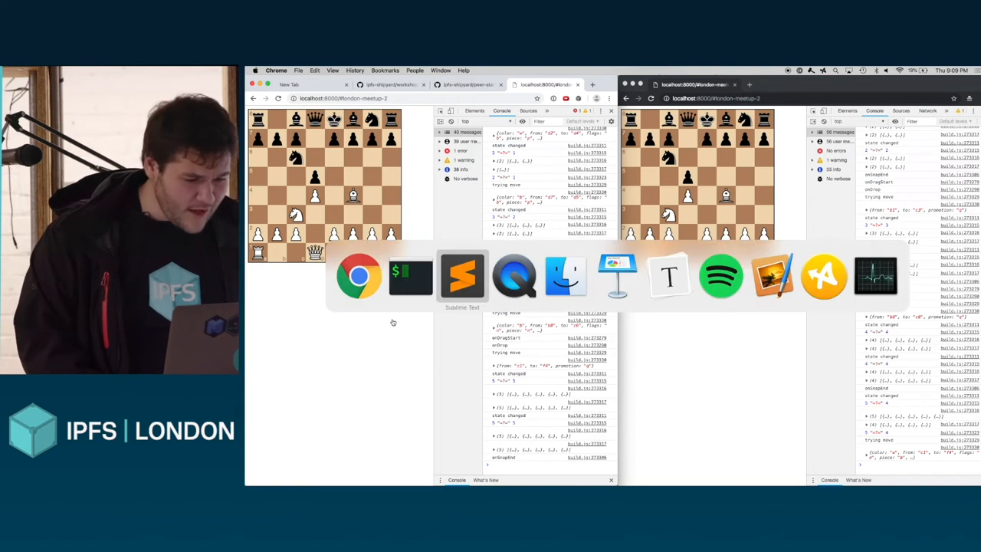
# - Glance at index.html, then view app.js's constructor creating the ChessBoard with its handlers
pyautogui.click(463, 276)
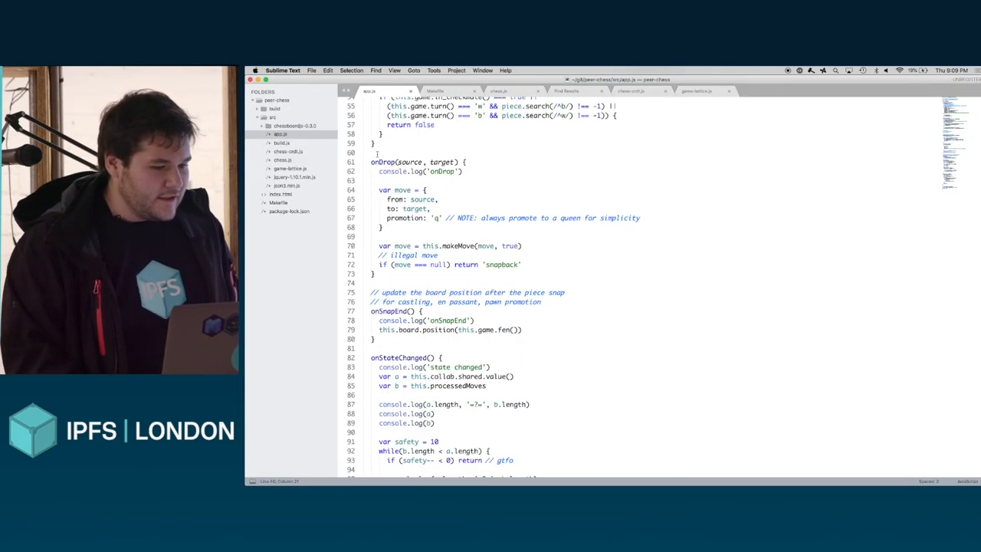
pyautogui.click(437, 91)
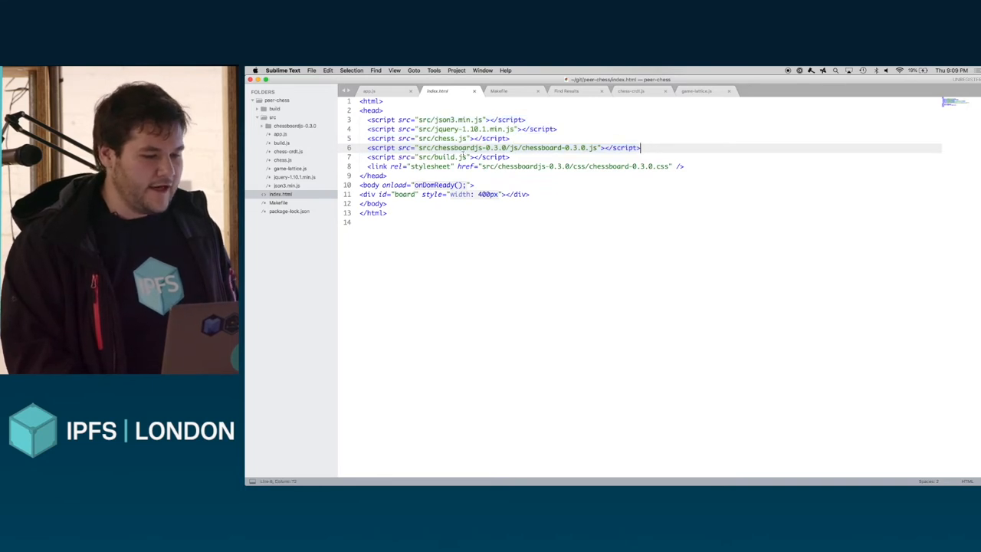
pyautogui.doubleClick(445, 157)
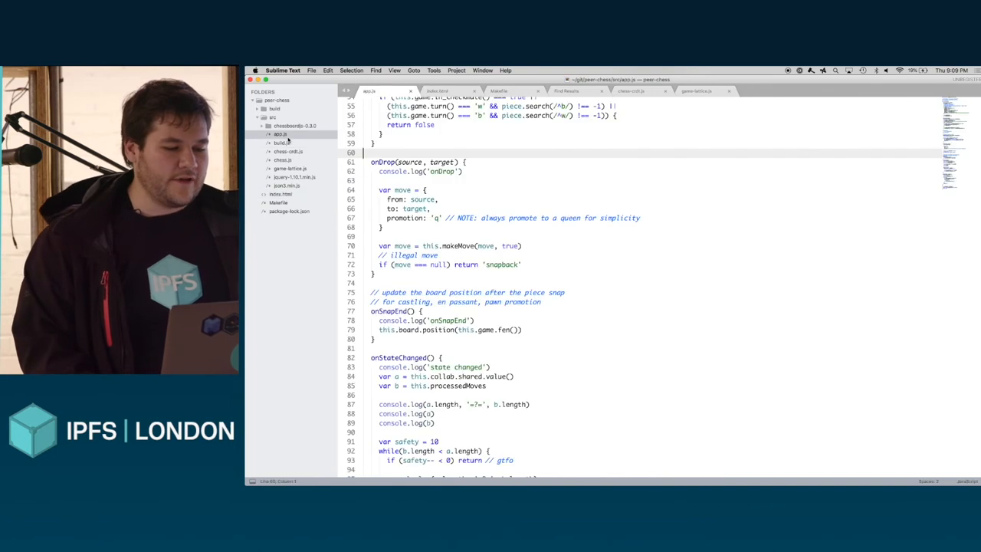
pyautogui.scroll(-3)
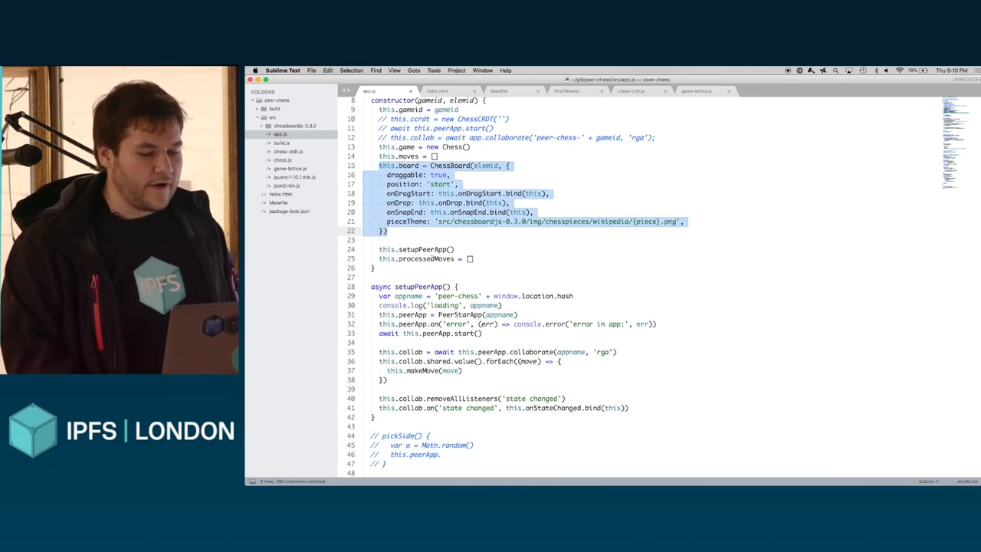
# - Walk app.js past setupPeerApp and makeMove, highlighting the safety-limit check in onStateChanged's loop
pyautogui.scroll(-3)
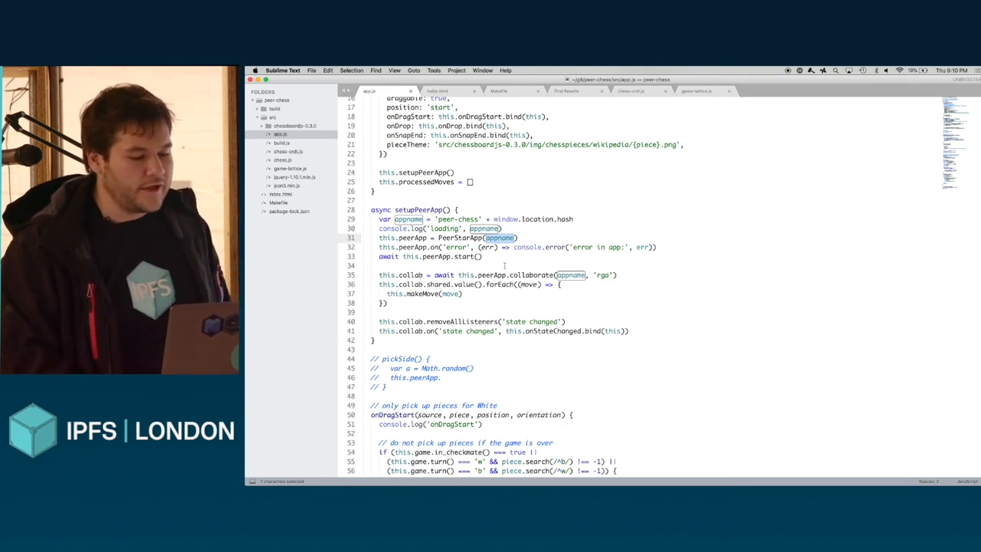
pyautogui.scroll(-3)
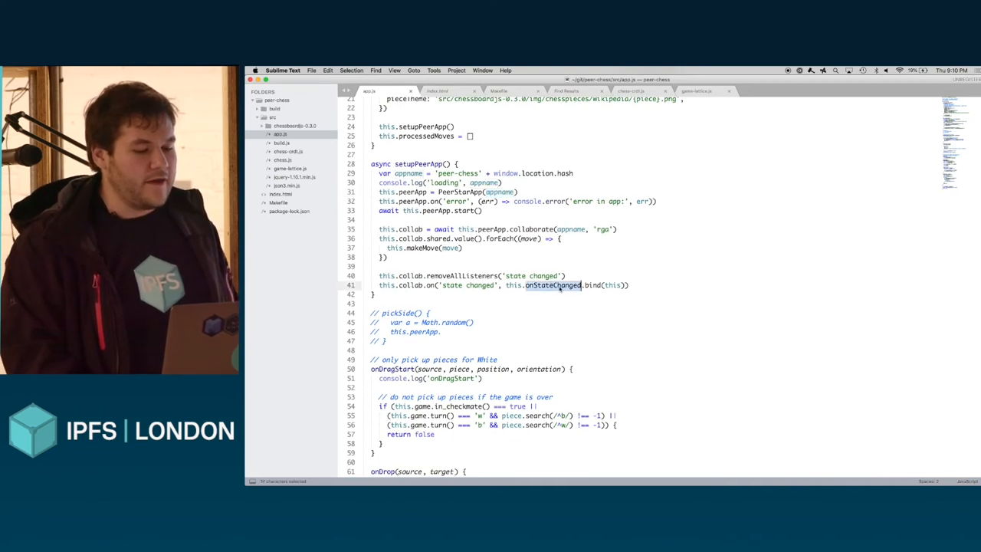
pyautogui.scroll(-3)
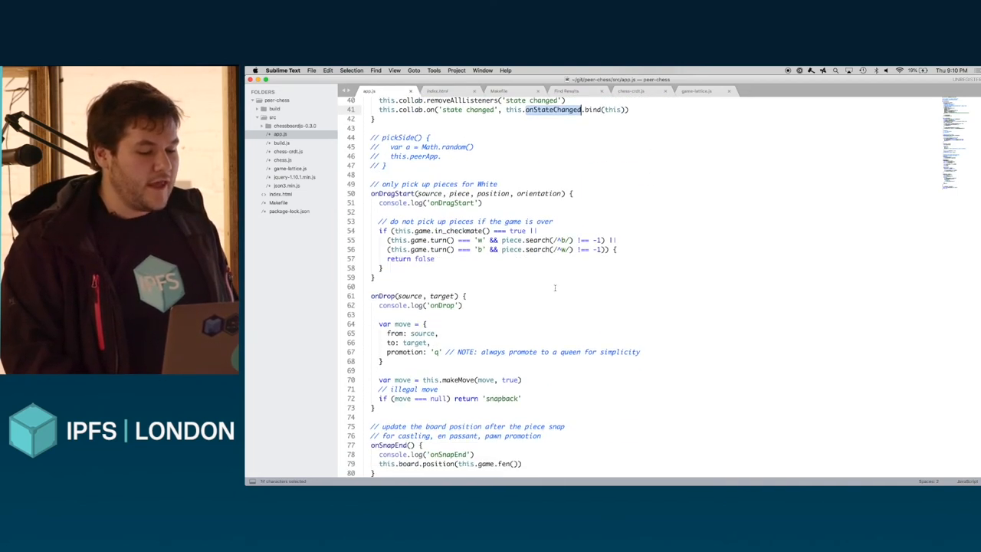
pyautogui.scroll(-3)
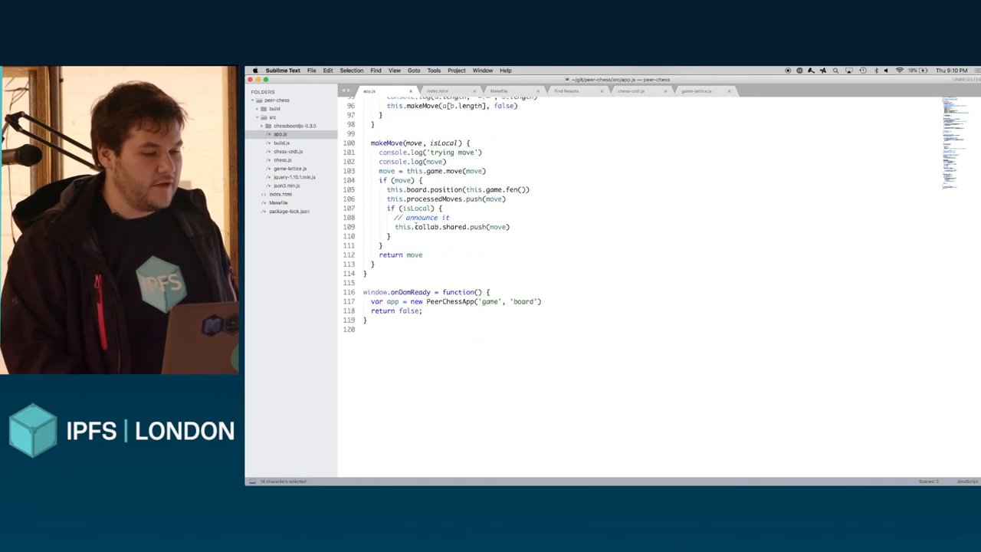
pyautogui.scroll(3)
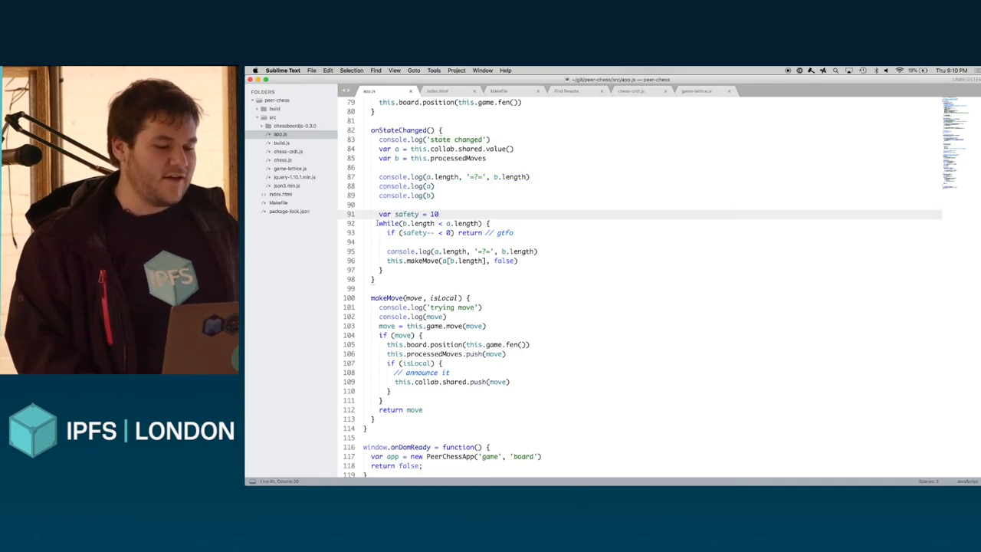
pyautogui.moveTo(377, 224); pyautogui.dragTo(386, 270)
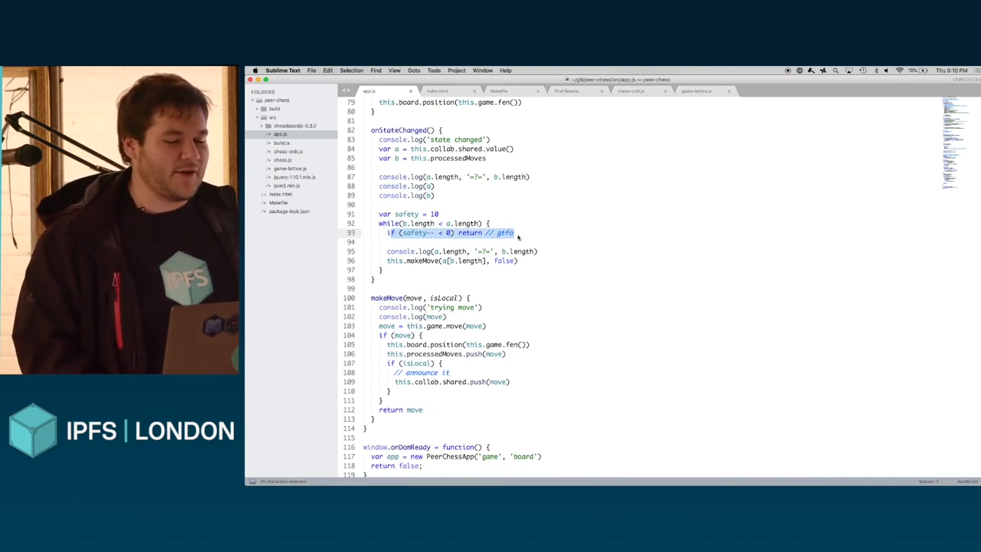
# - Revisit the state-change listener and onDrop handler in app.js, then return to the synced chess boards in Chrome
pyautogui.click(515, 233)
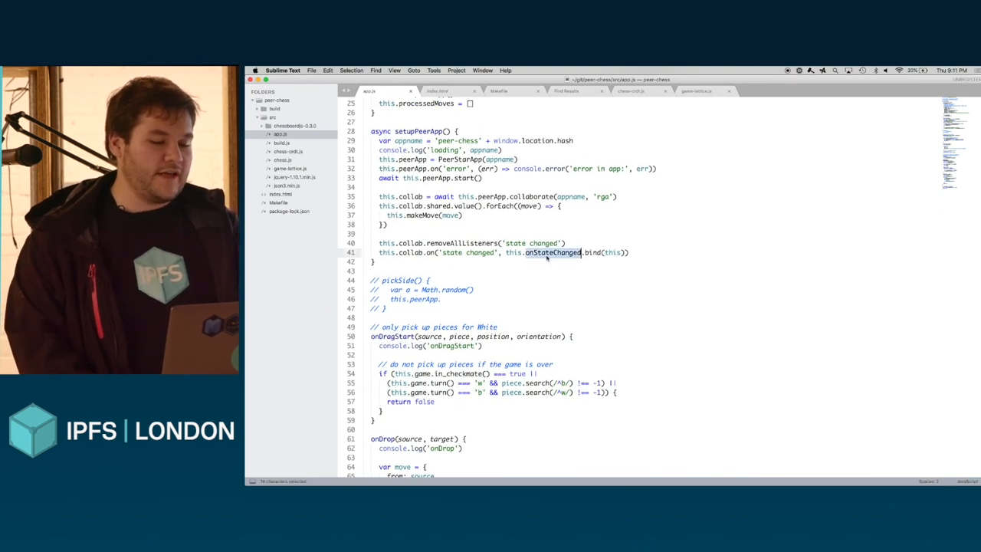
pyautogui.scroll(-3)
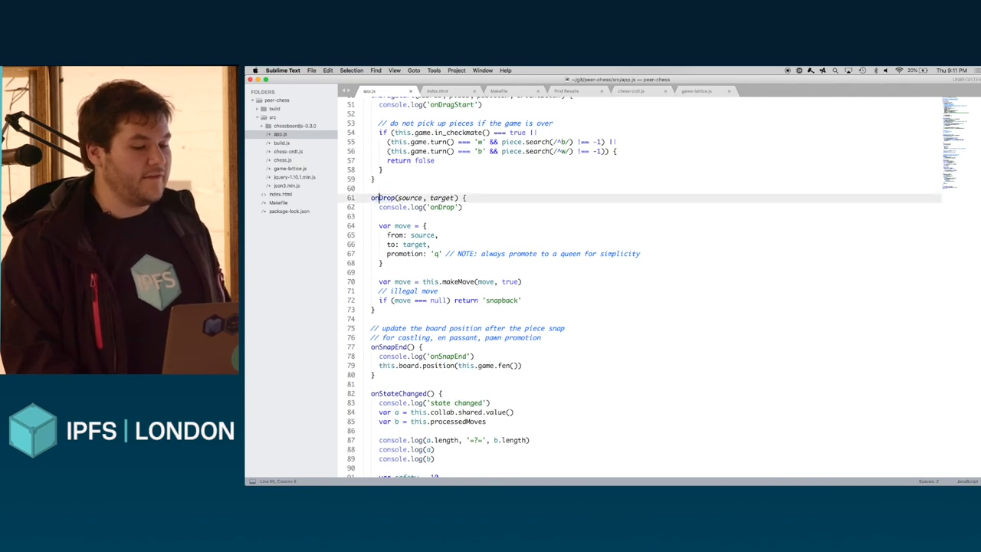
pyautogui.doubleClick(384, 198)
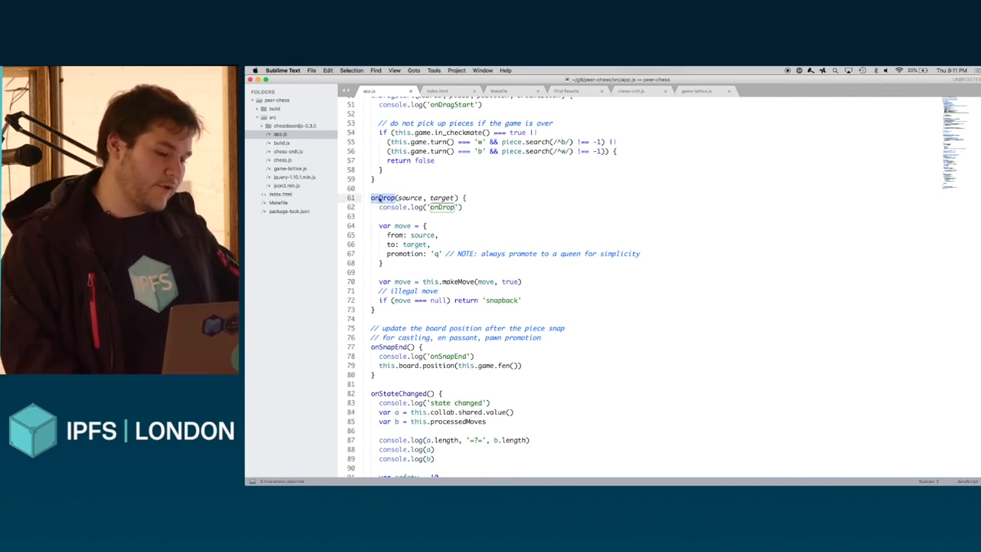
pyautogui.doubleClick(458, 282)
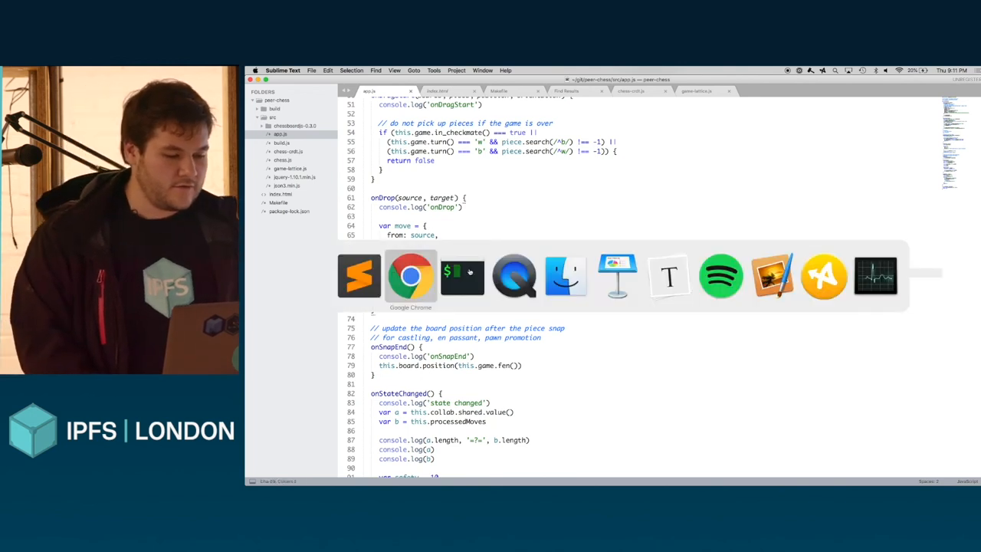
pyautogui.click(411, 276)
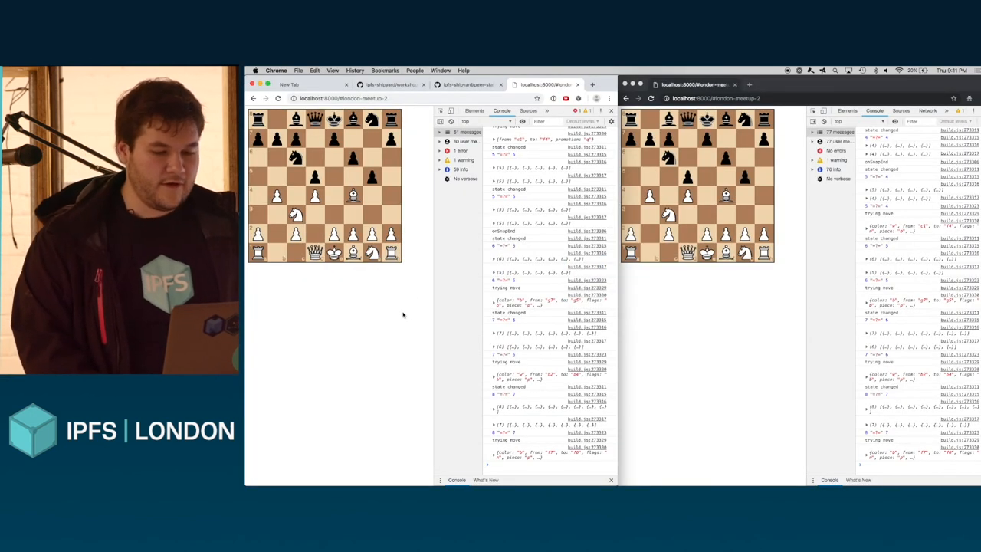